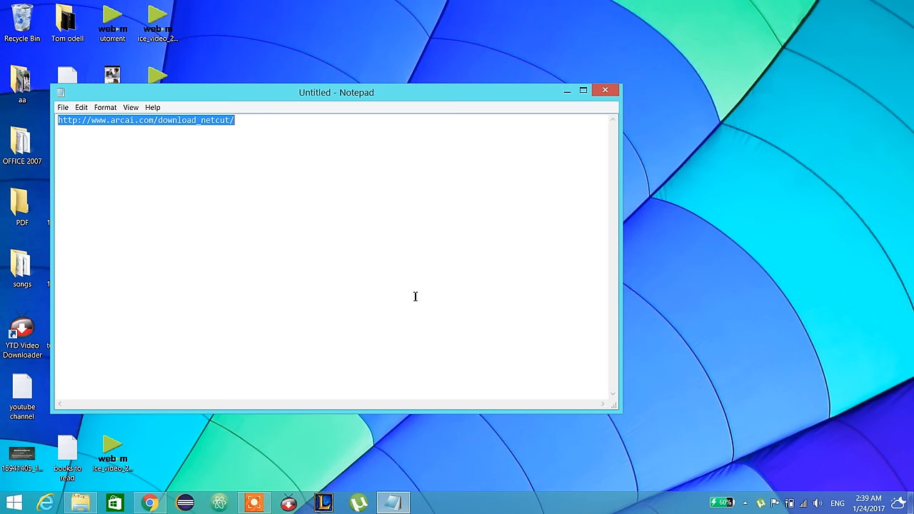
mouse_move(227, 503)
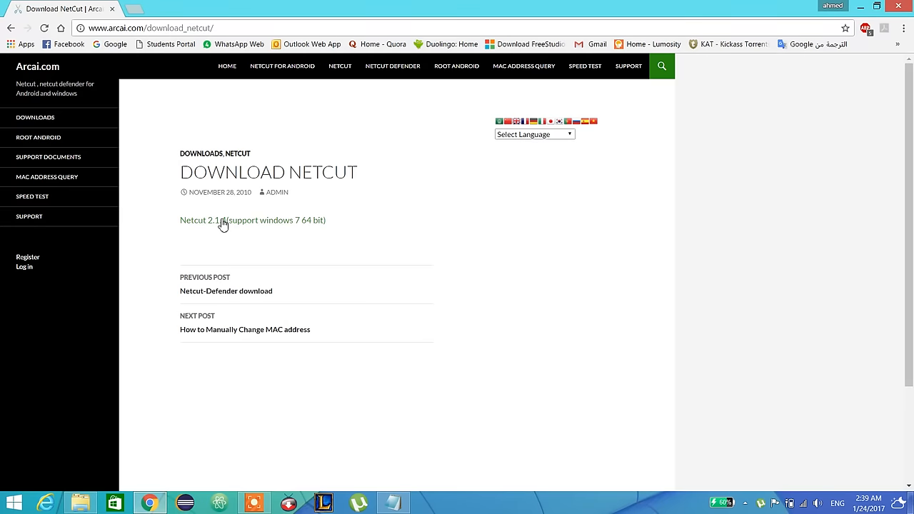
Download the NetCut 2.1.4 installer from arcai.com and save it to the Desktop.
left_click(223, 220)
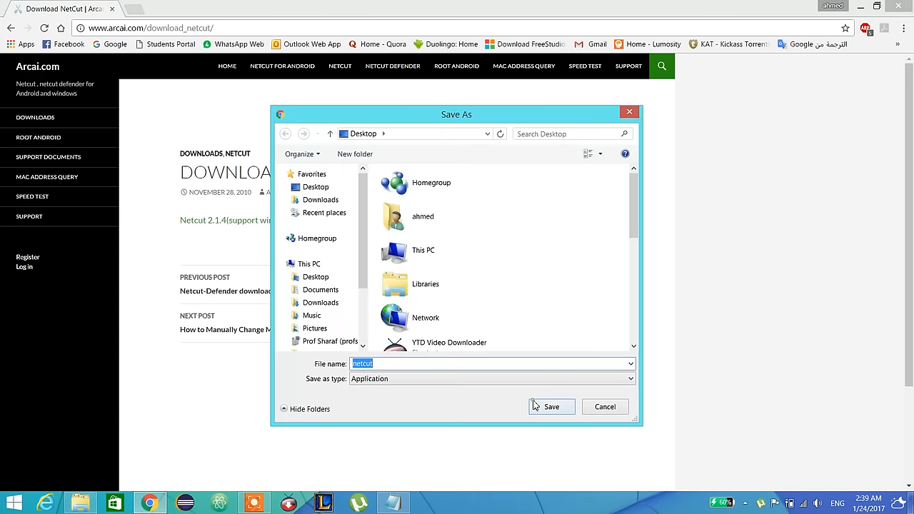
left_click(551, 405)
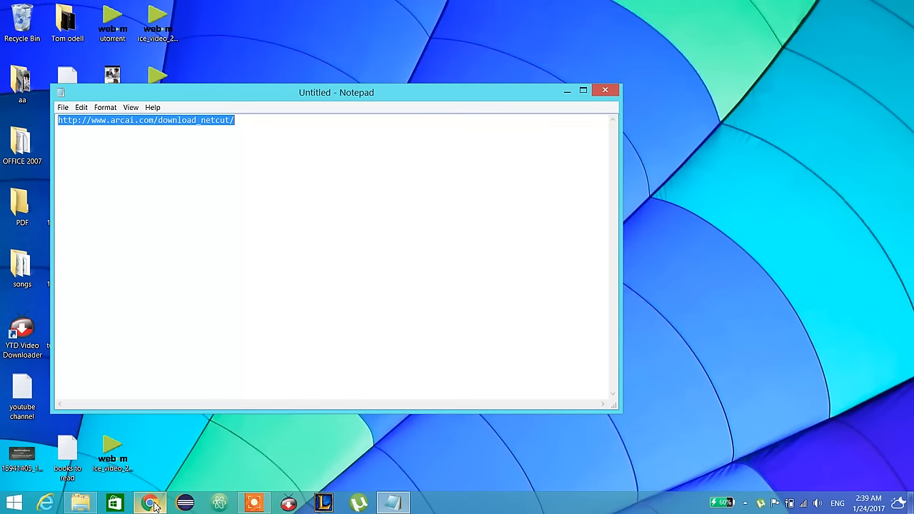
Reposition the Notepad window holding the NetCut download link on the desktop.
left_click_drag(336, 91, 347, 214)
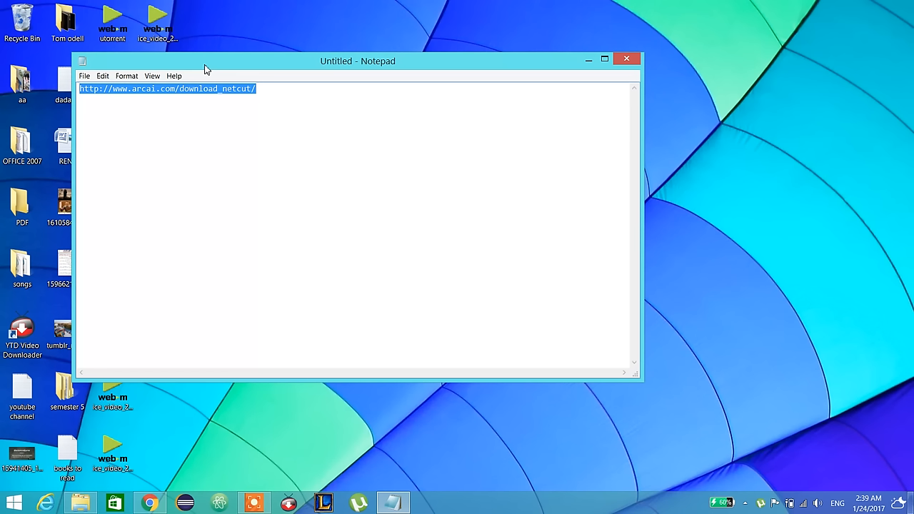
mouse_move(217, 67)
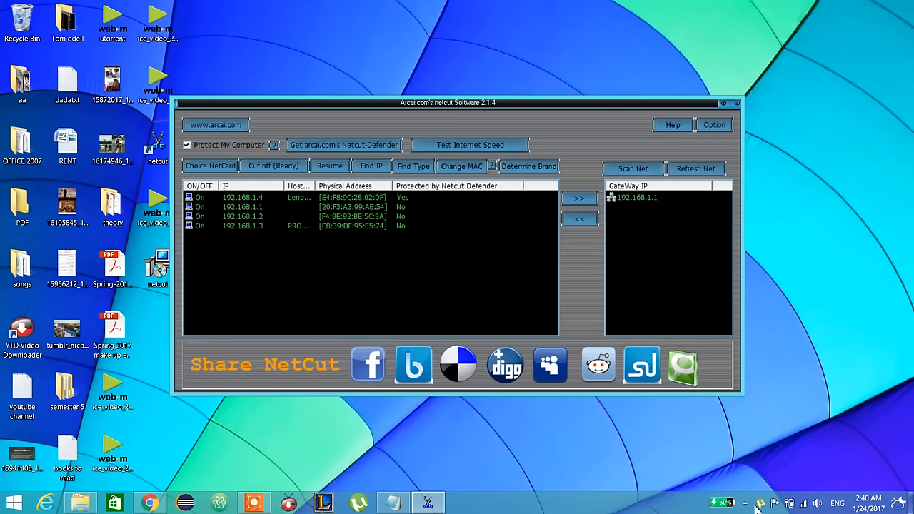
mouse_move(745, 507)
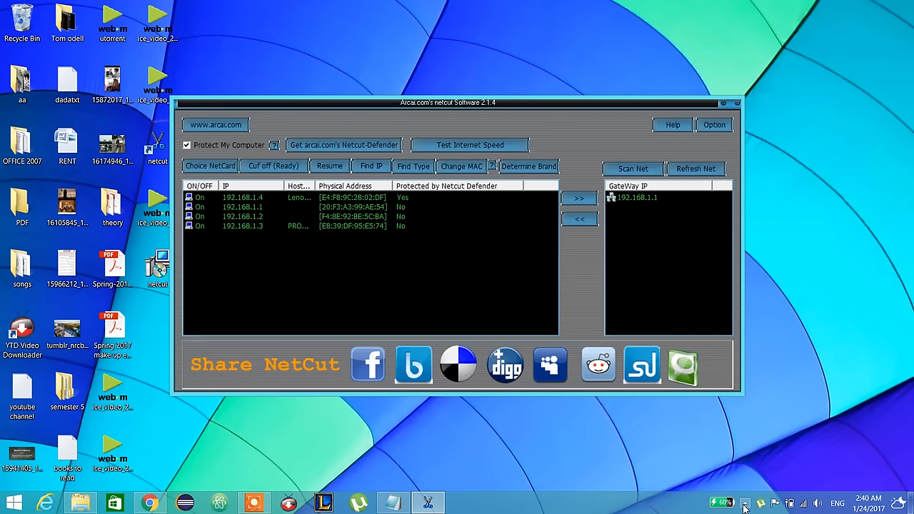
mouse_move(348, 283)
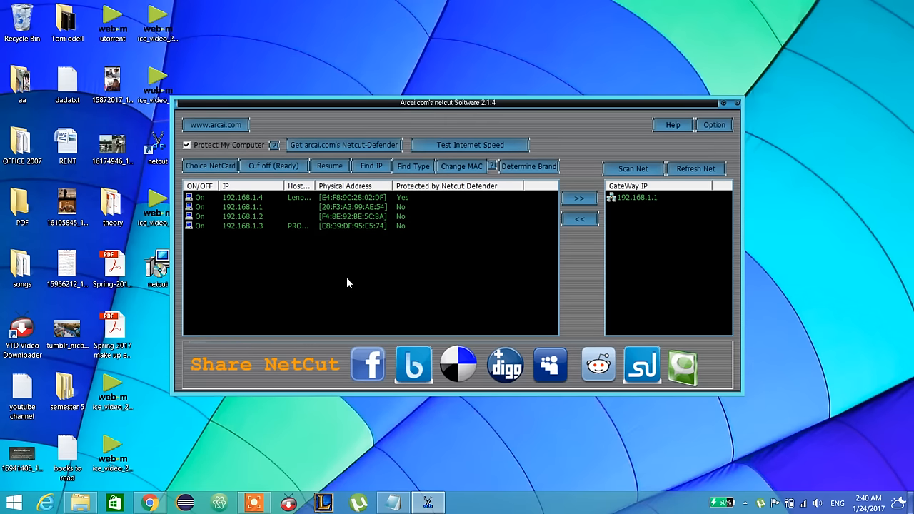
mouse_move(220, 185)
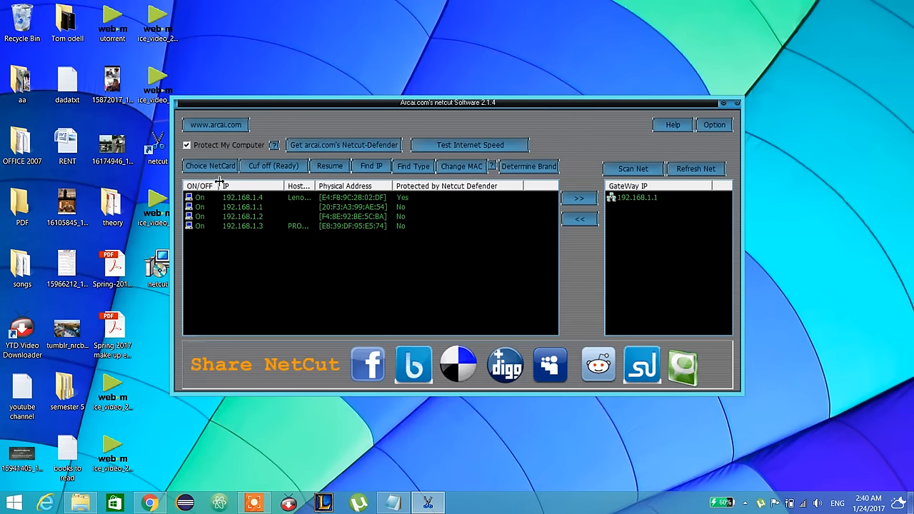
mouse_move(407, 297)
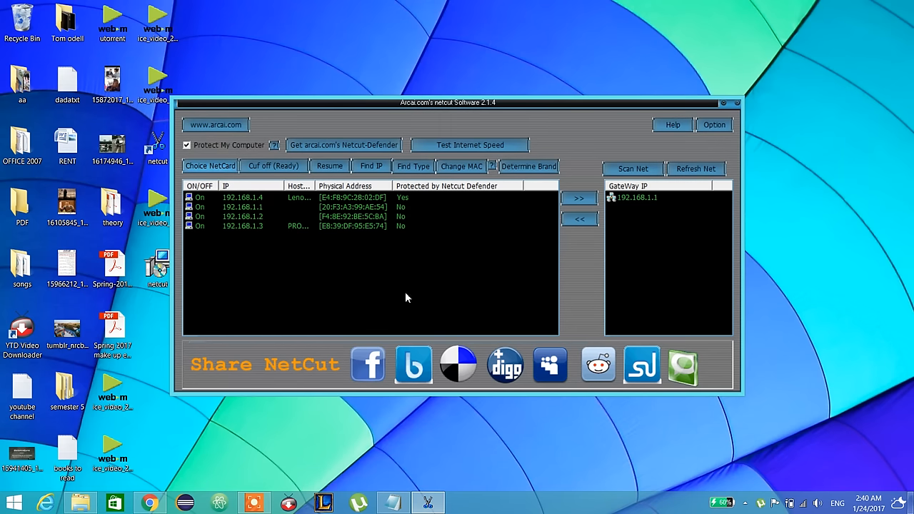
mouse_move(337, 302)
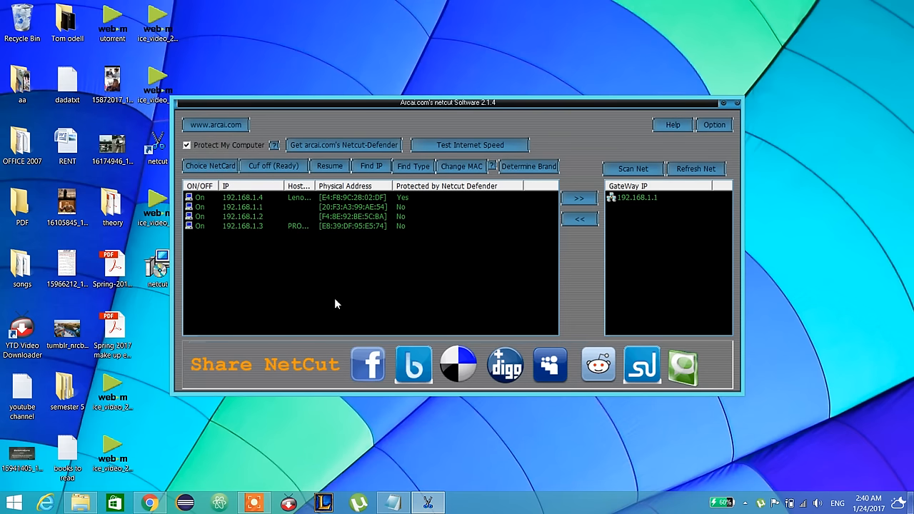
mouse_move(301, 206)
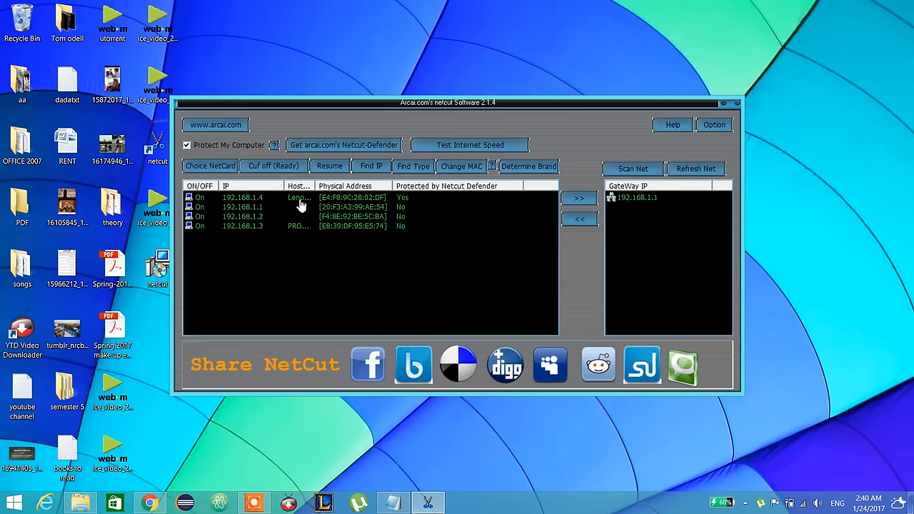
left_click(243, 197)
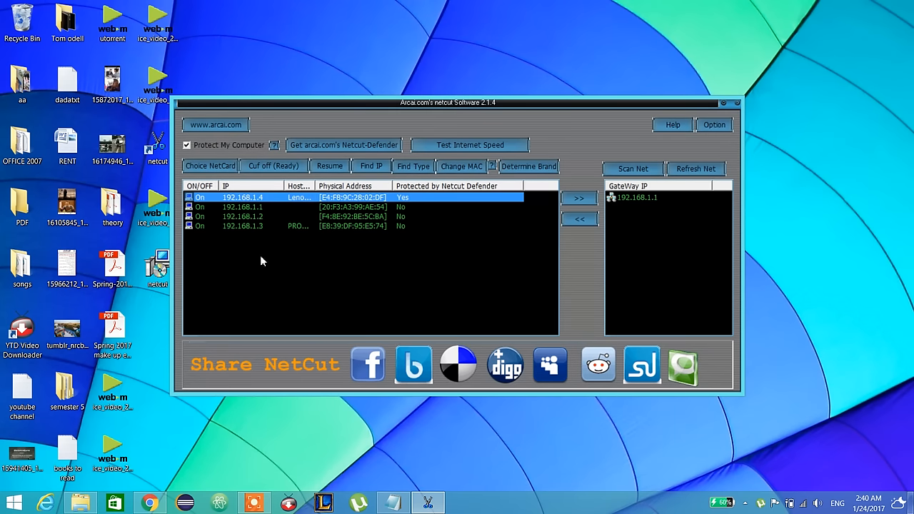
left_click(242, 207)
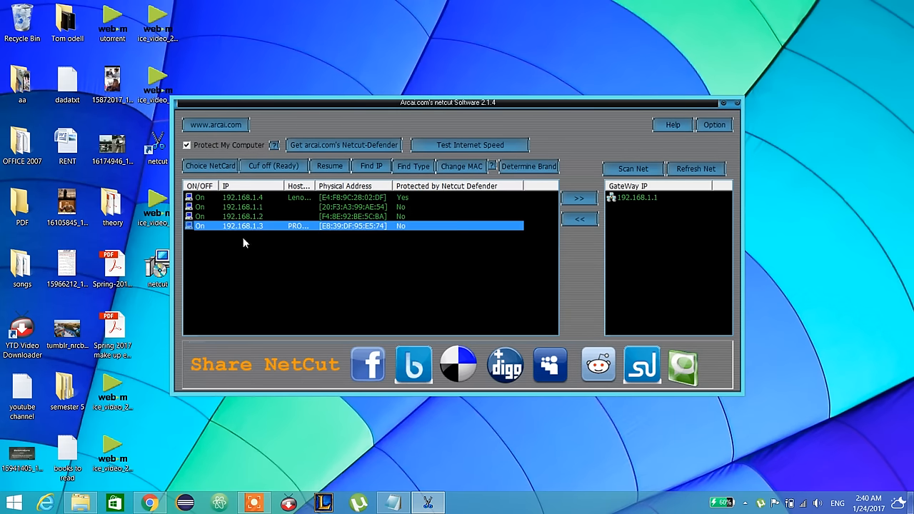
left_click(242, 206)
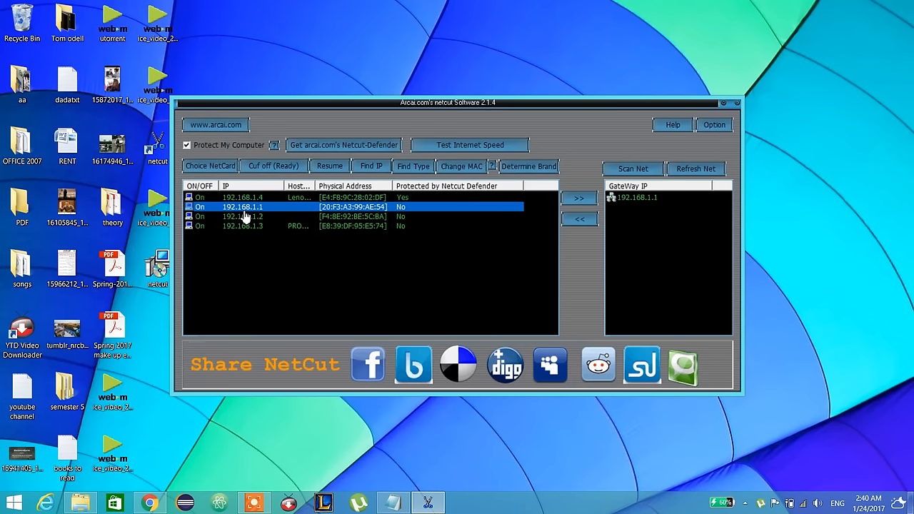
left_click(237, 217)
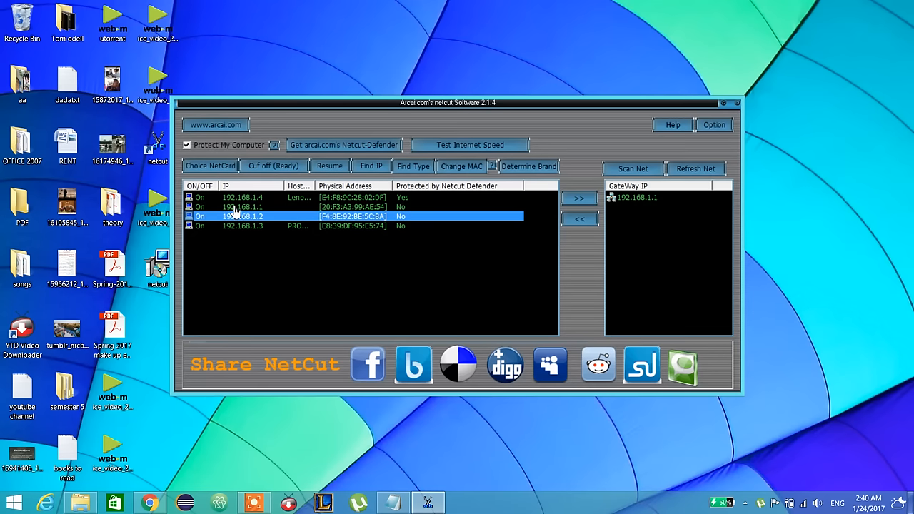
left_click(249, 206)
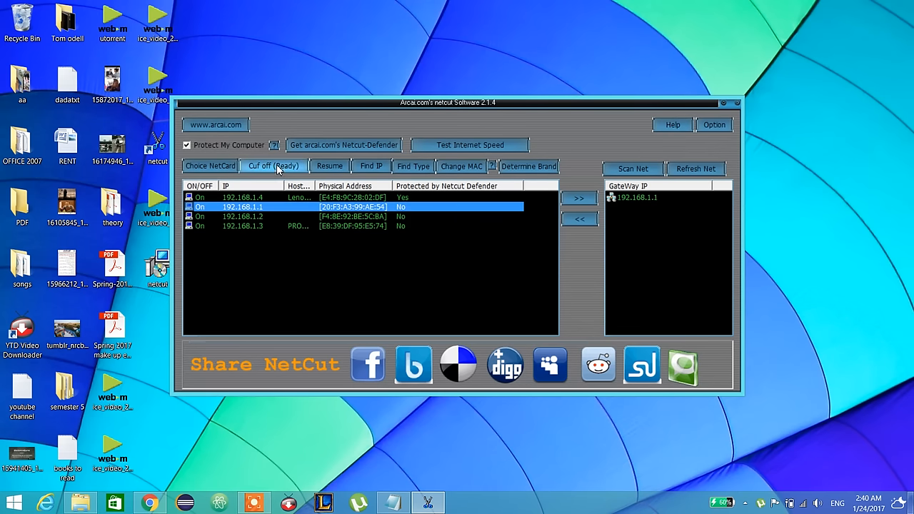
Cut off the selected device and read Arcai's page explaining what cutting off does.
left_click(274, 166)
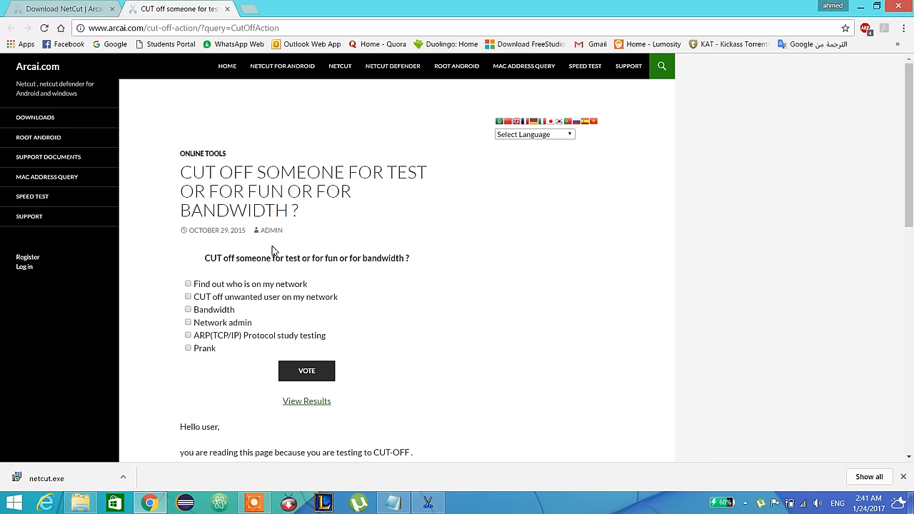
mouse_move(225, 270)
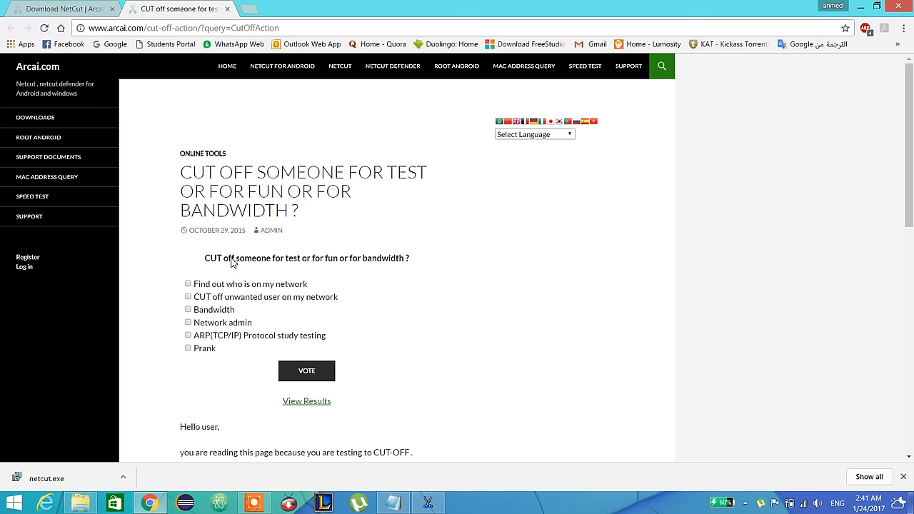
scroll("down", 3)
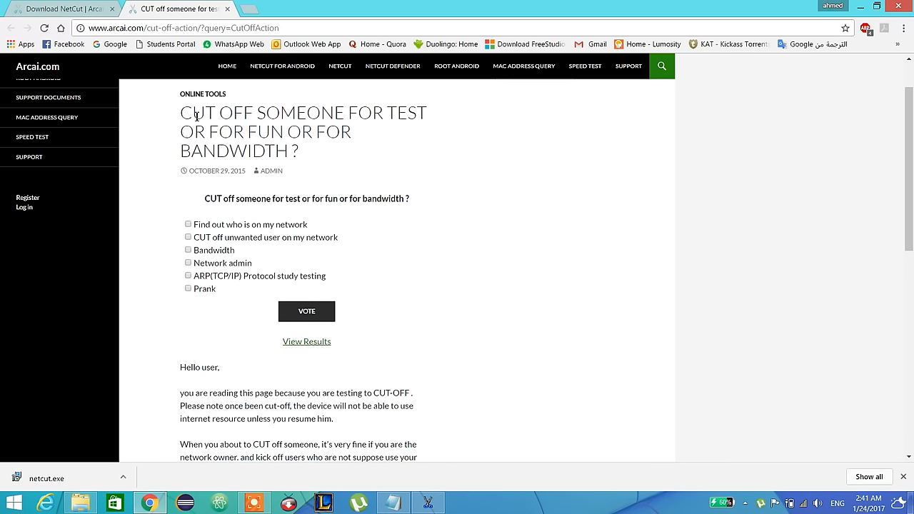
mouse_move(297, 166)
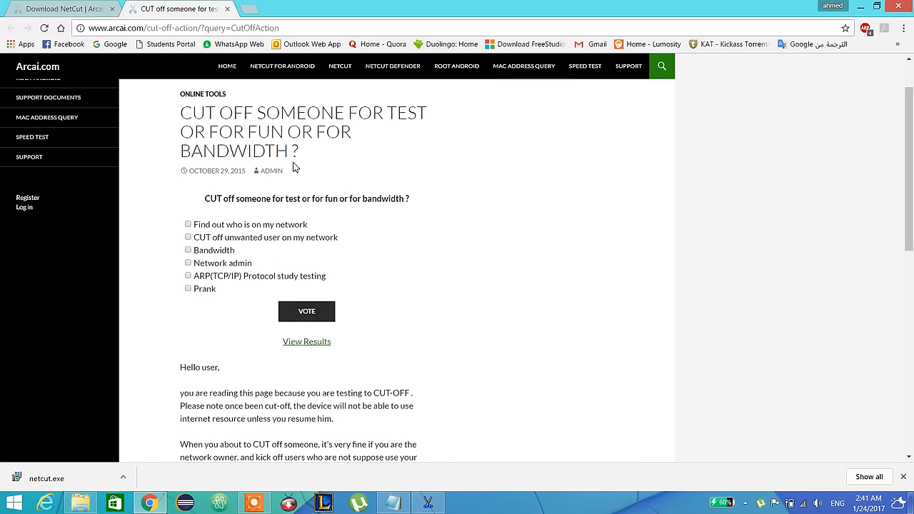
mouse_move(339, 166)
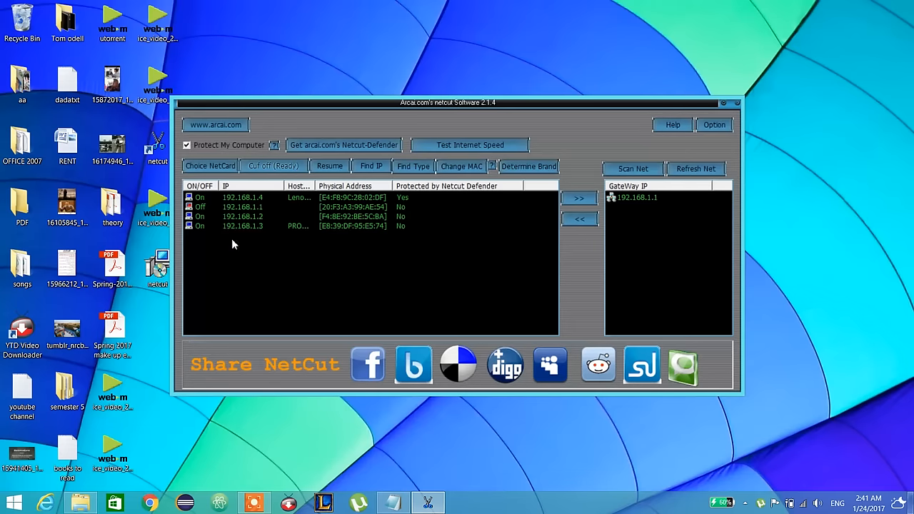
Cut off 192.168.1.2 and 192.168.1.3 so only 192.168.1.4 stays online.
left_click(242, 217)
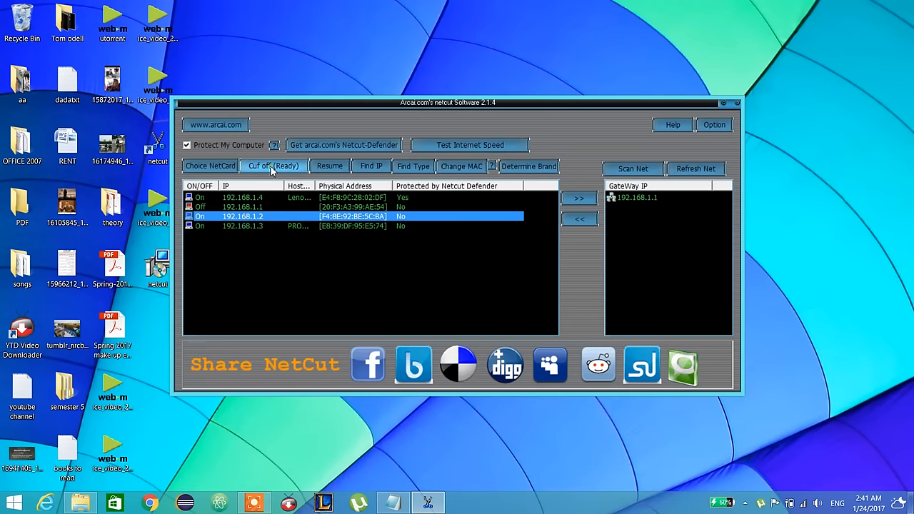
left_click(274, 166)
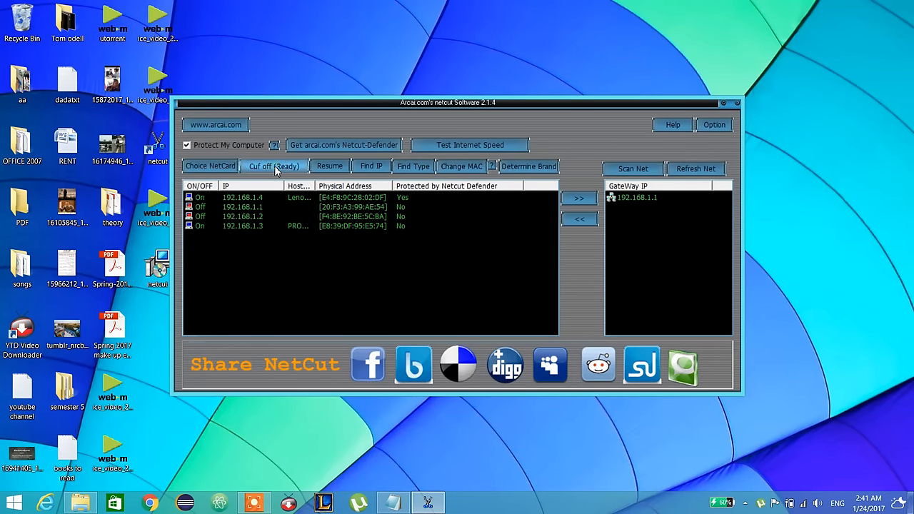
left_click(273, 165)
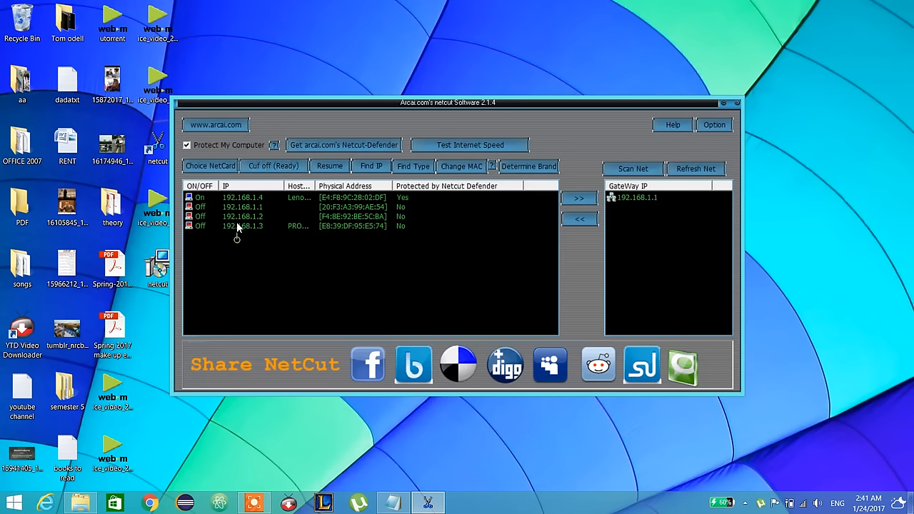
left_click(242, 217)
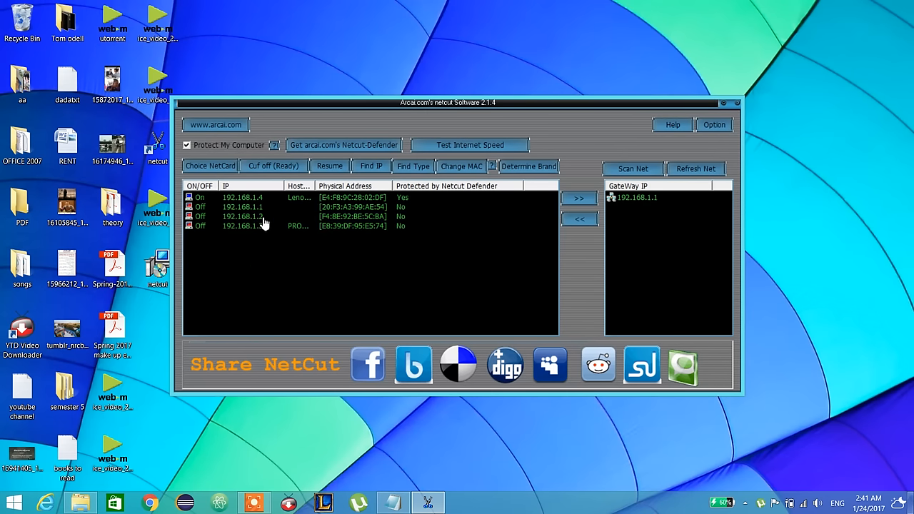
left_click(242, 207)
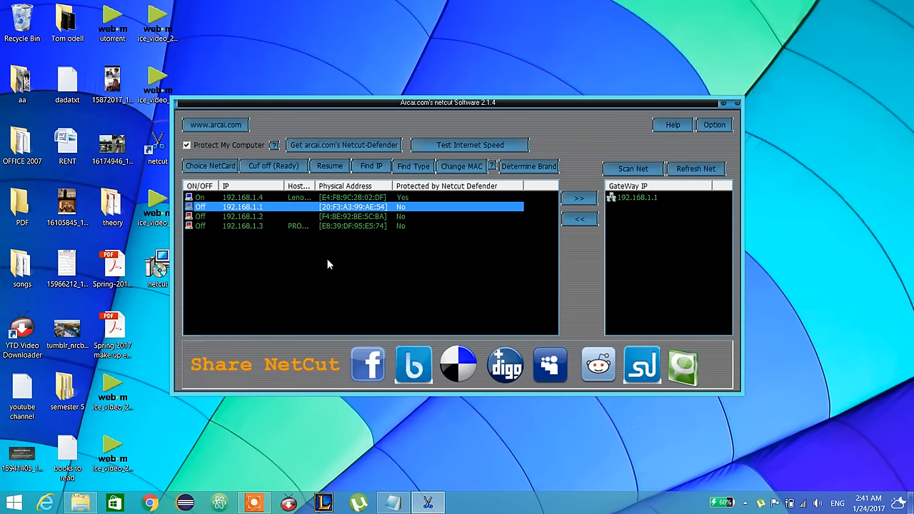
mouse_move(334, 175)
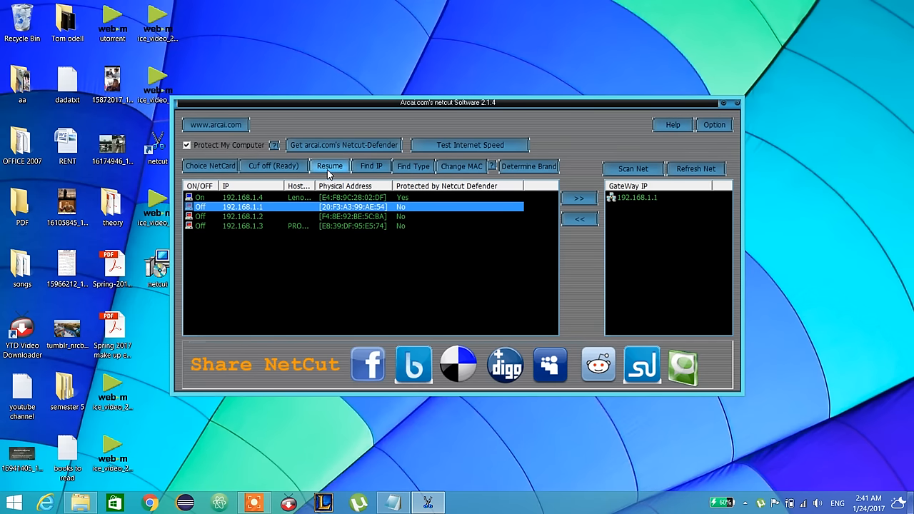
Resume internet for 192.168.1.1, 192.168.1.2 and 192.168.1.3 so all four show On.
left_click(328, 166)
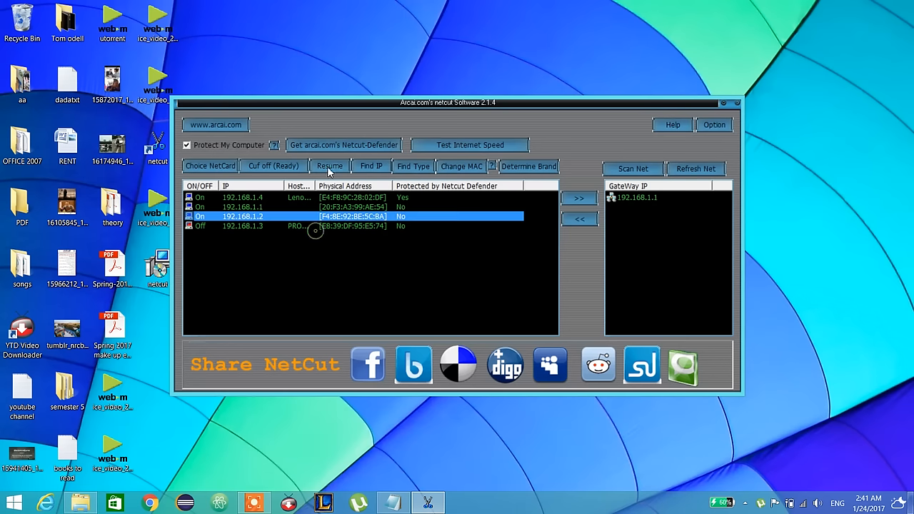
left_click(328, 165)
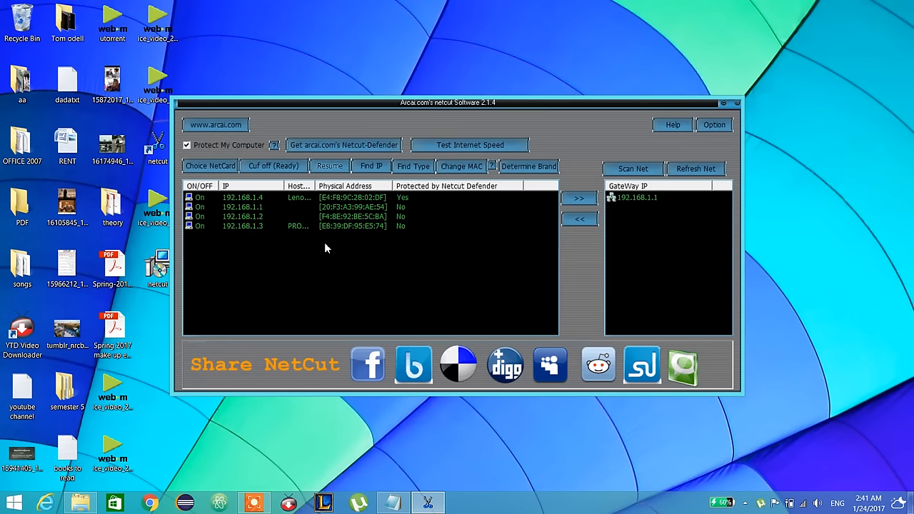
left_click(242, 217)
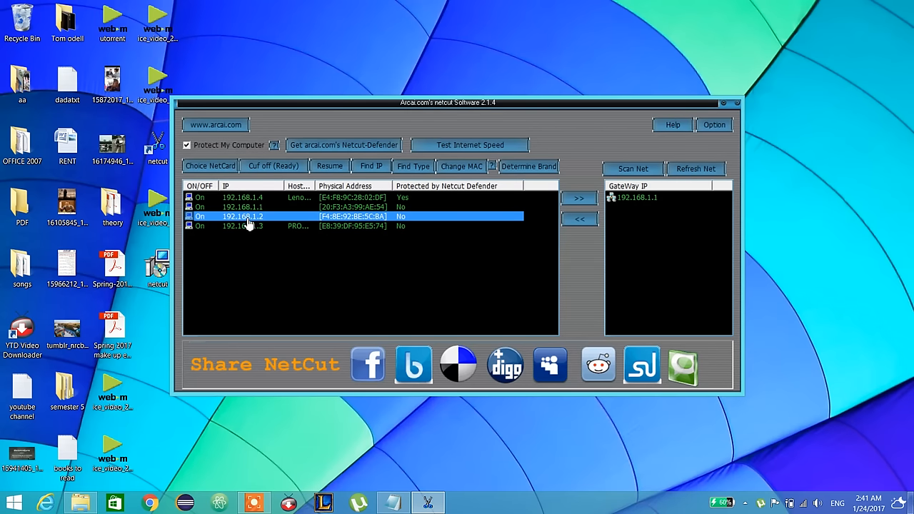
mouse_move(360, 180)
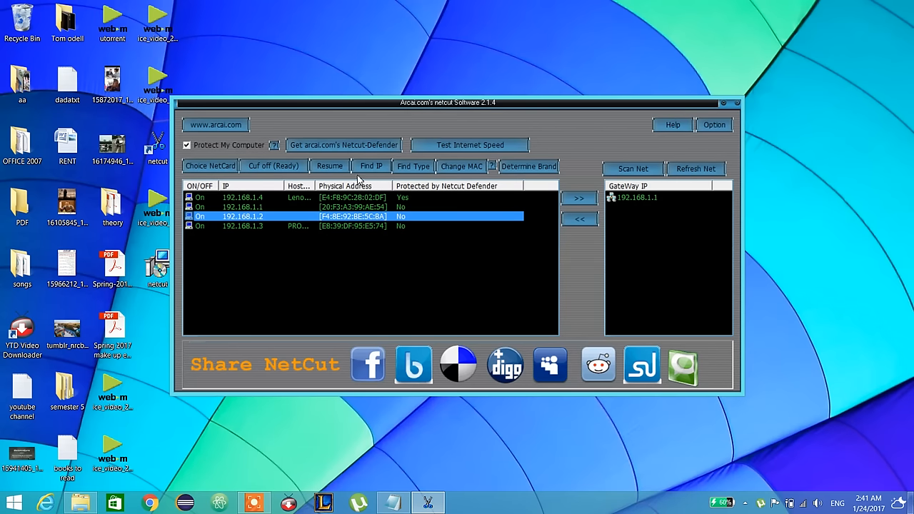
mouse_move(414, 193)
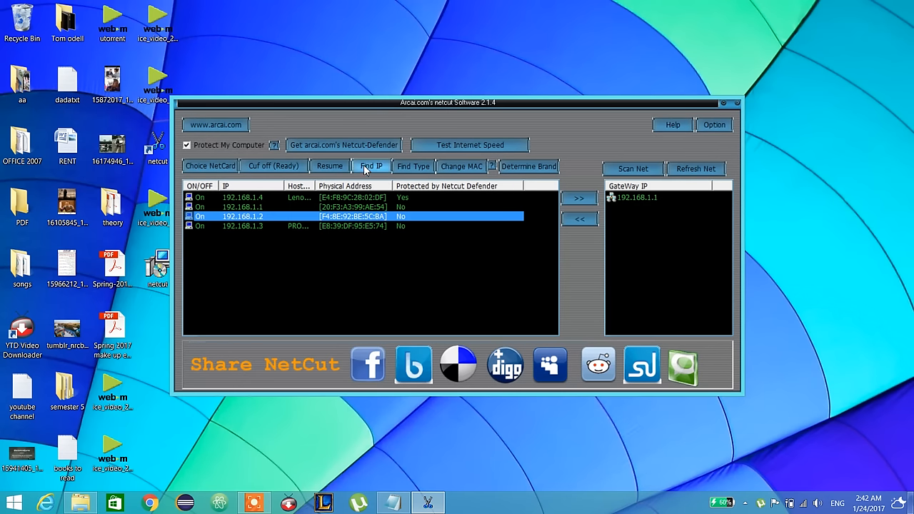
mouse_move(422, 166)
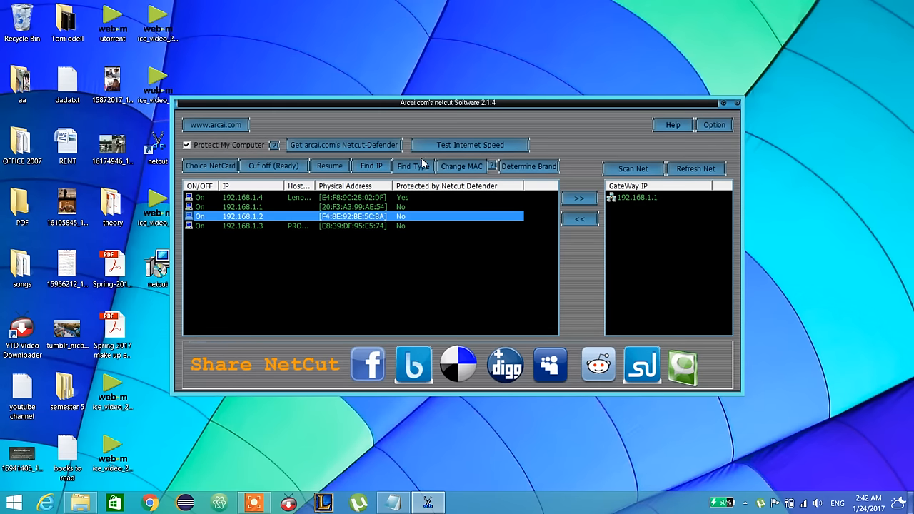
Run Find Type on 192.168.1.1 to look up each device's brand and type.
left_click(243, 206)
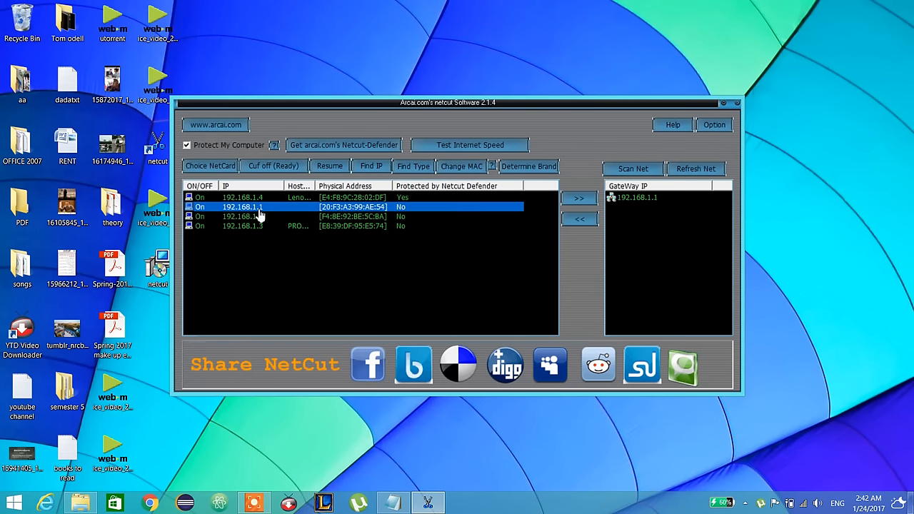
left_click(257, 217)
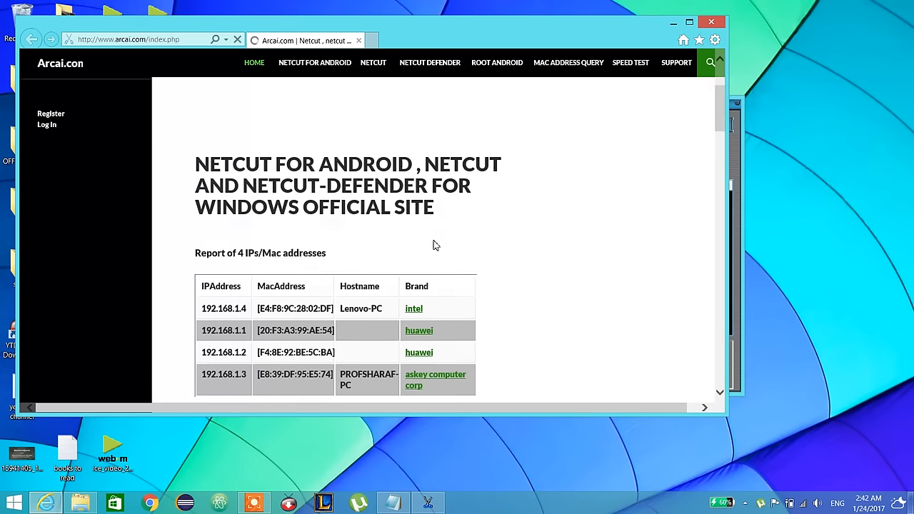
Scroll through Arcai's report of the 4 IP/MAC addresses with hostnames and brands.
scroll("down", 3)
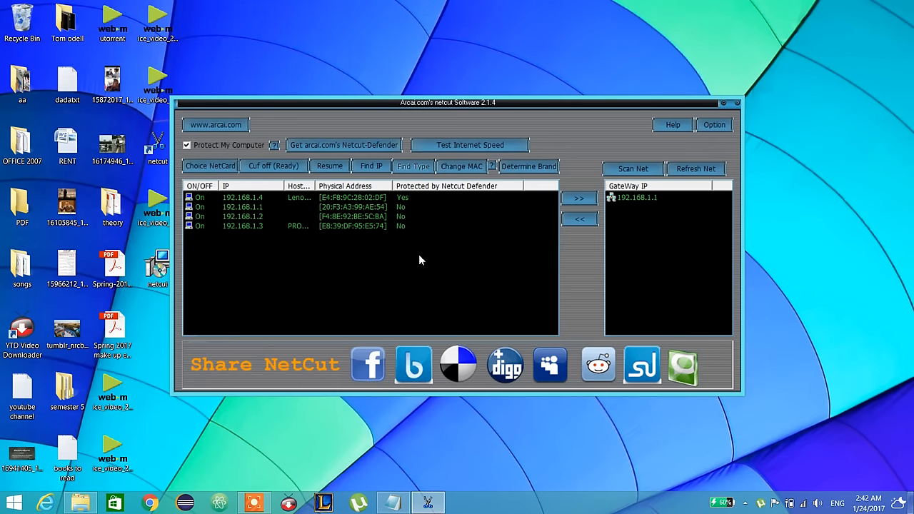
mouse_move(497, 334)
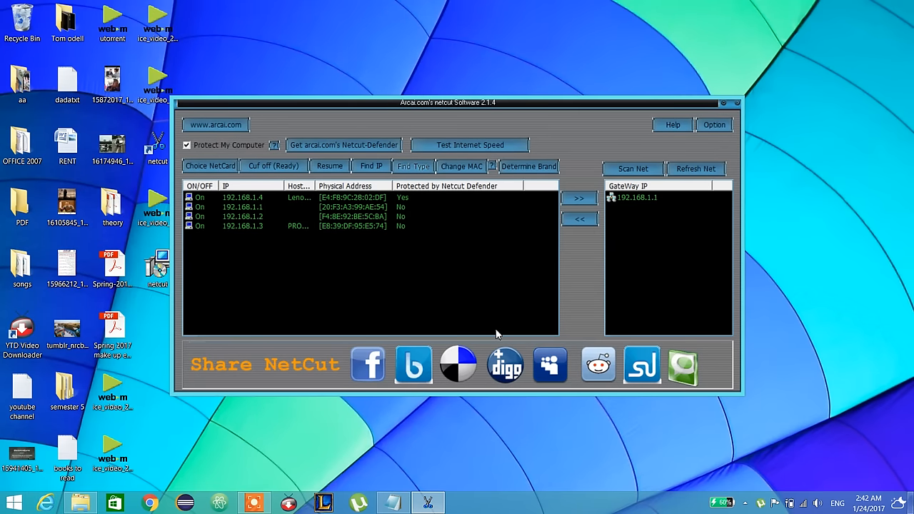
mouse_move(425, 292)
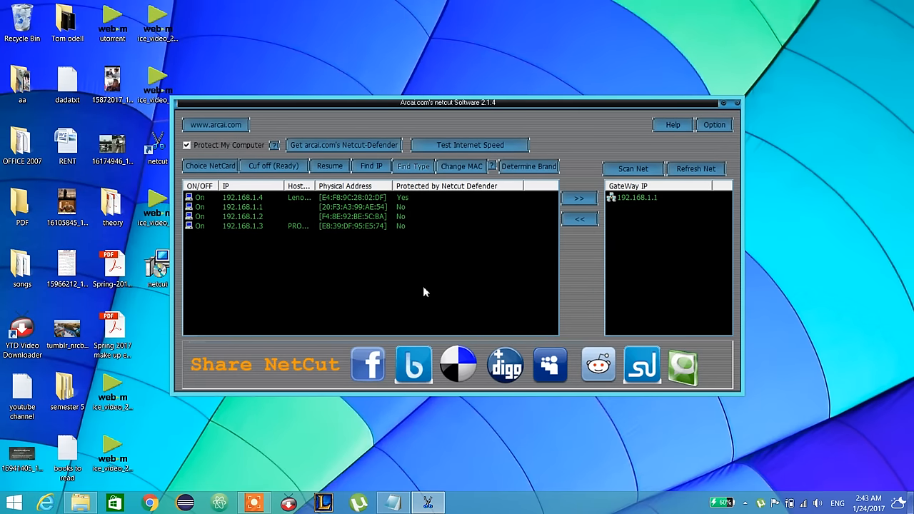
mouse_move(447, 291)
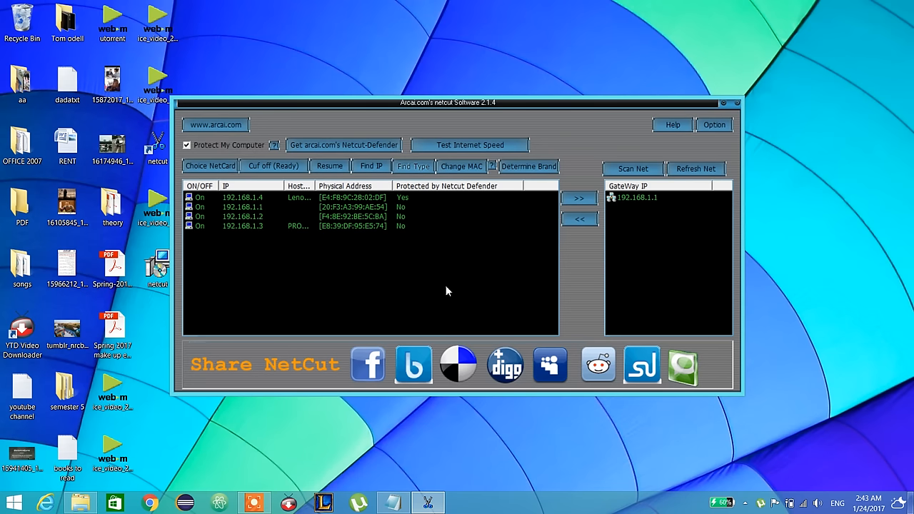